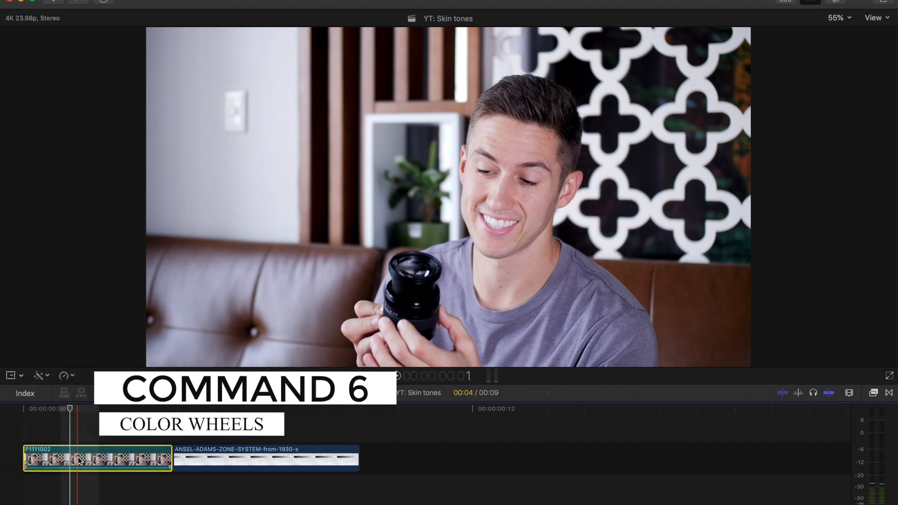
Show the Color Wheels for the interview clip and display the vectorscope and luma scopes
{"action": "key", "text": "cmd+6"}
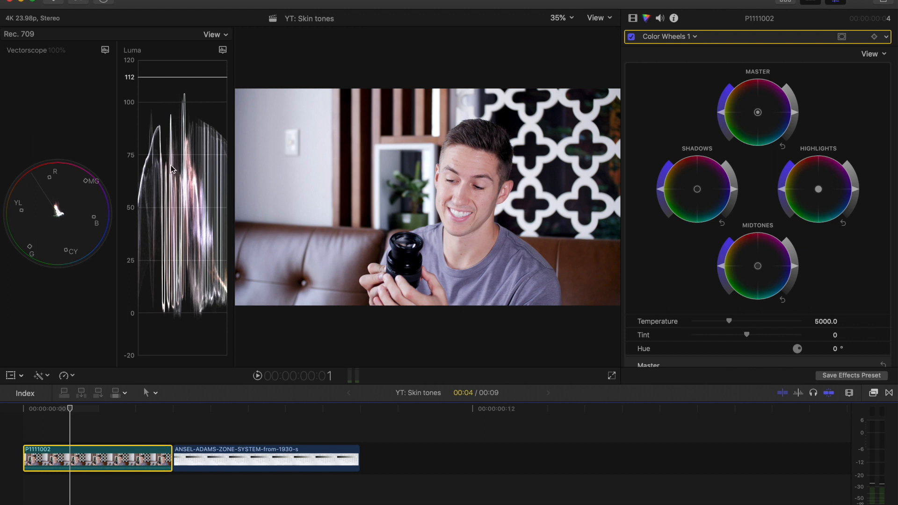
{"action": "mouse_move", "coordinate": [340, 198]}
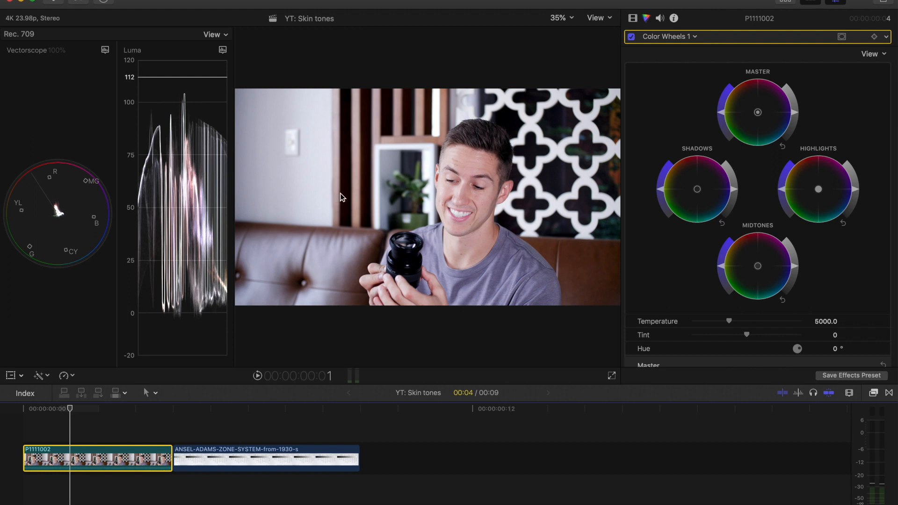
{"action": "mouse_move", "coordinate": [36, 81]}
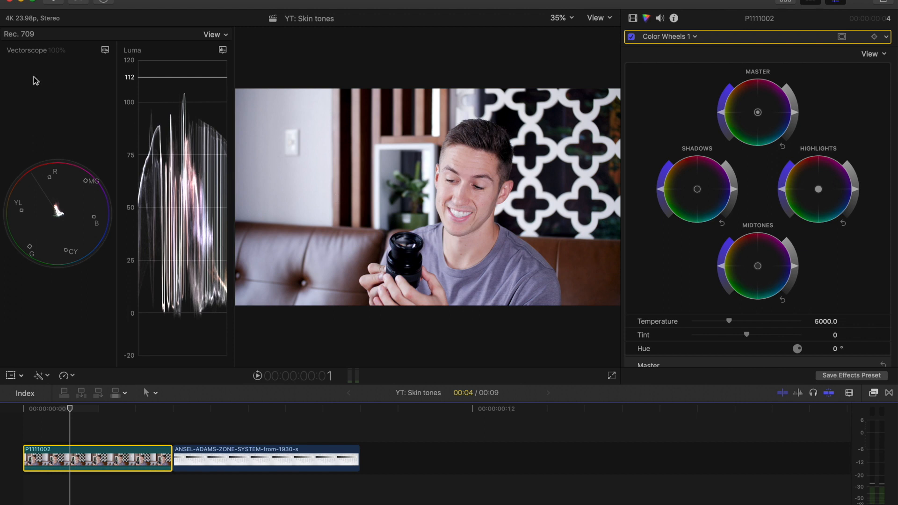
{"action": "mouse_move", "coordinate": [74, 243]}
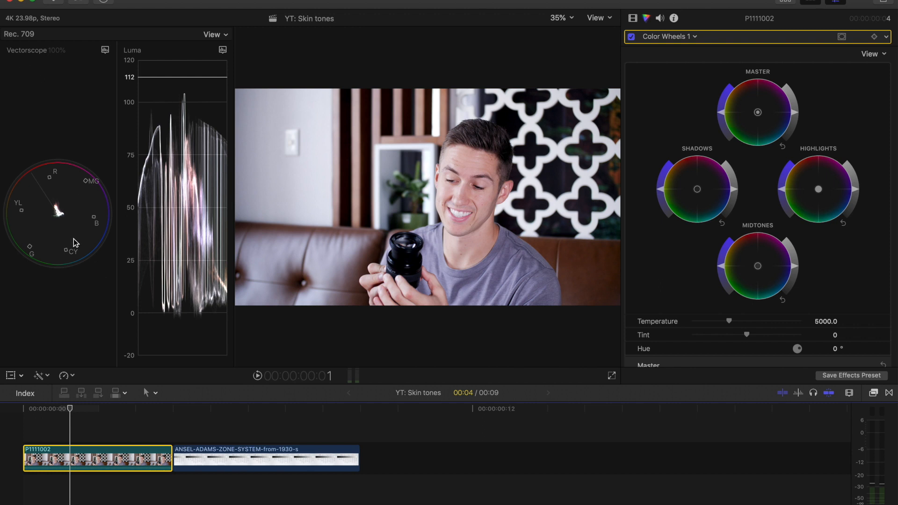
{"action": "mouse_move", "coordinate": [229, 393]}
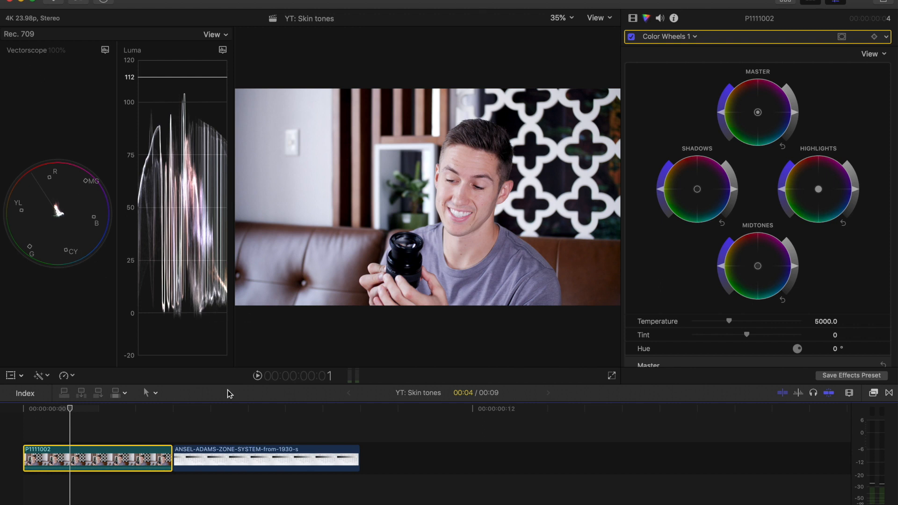
{"action": "left_click", "coordinate": [243, 458]}
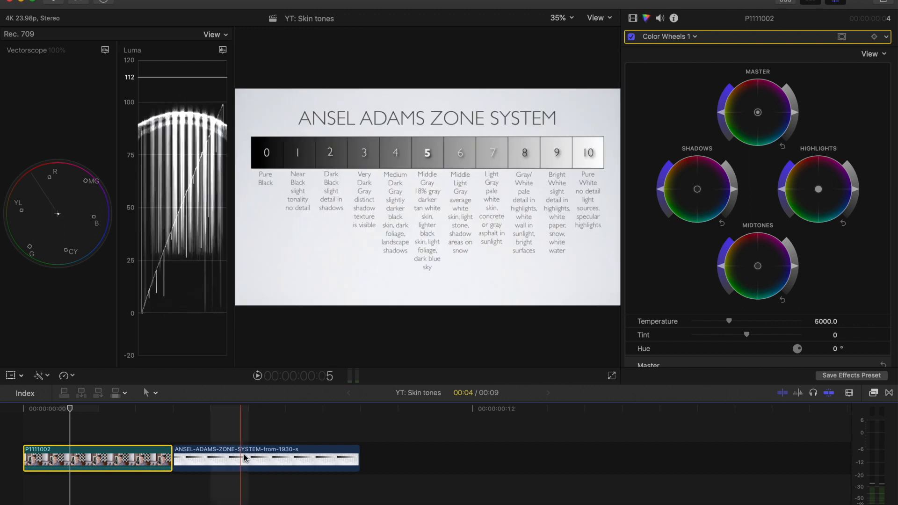
{"action": "left_click", "coordinate": [265, 459]}
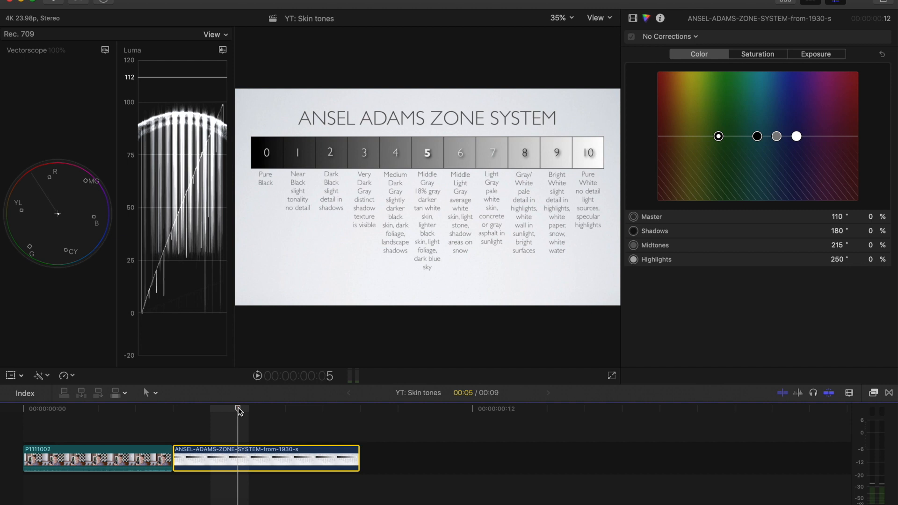
{"action": "mouse_move", "coordinate": [419, 219]}
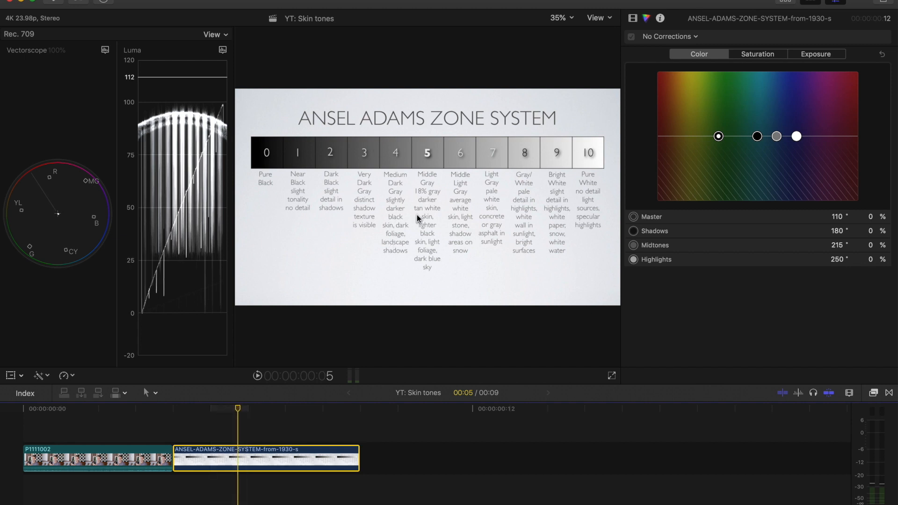
{"action": "mouse_move", "coordinate": [418, 150]}
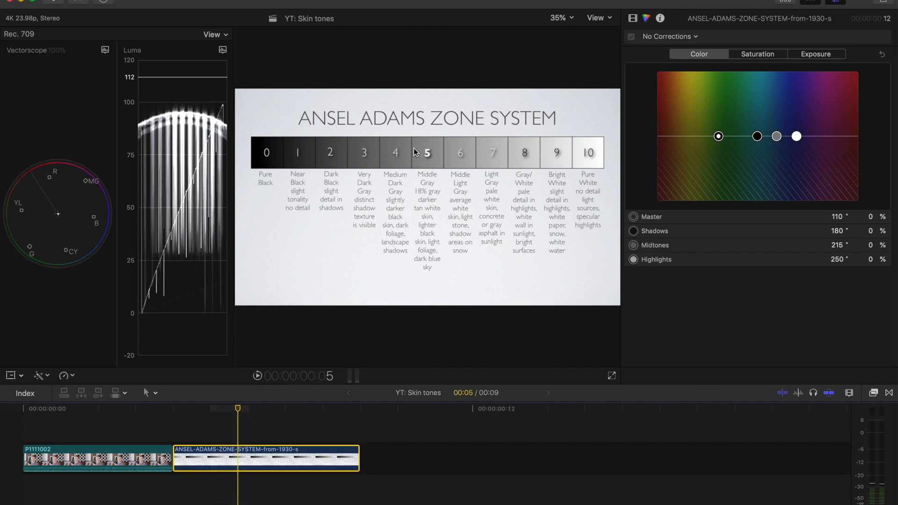
{"action": "mouse_move", "coordinate": [390, 191]}
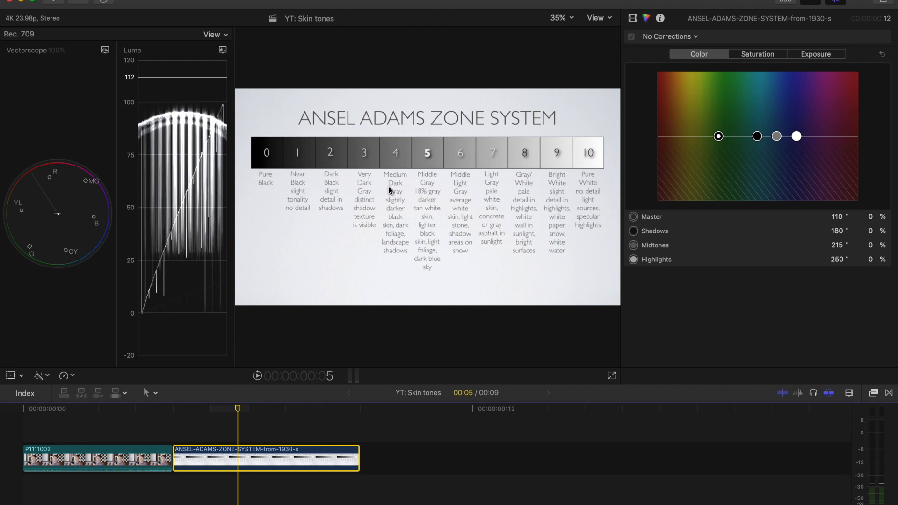
{"action": "mouse_move", "coordinate": [390, 219]}
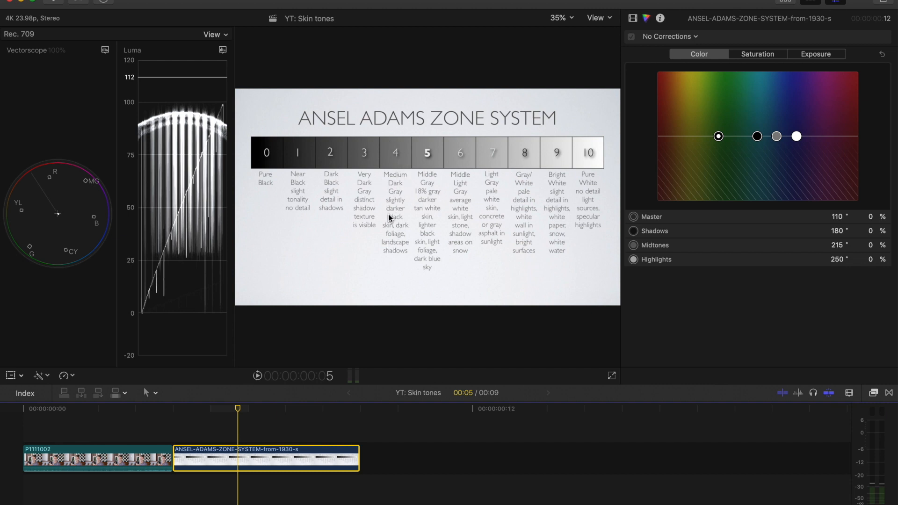
{"action": "mouse_move", "coordinate": [493, 192]}
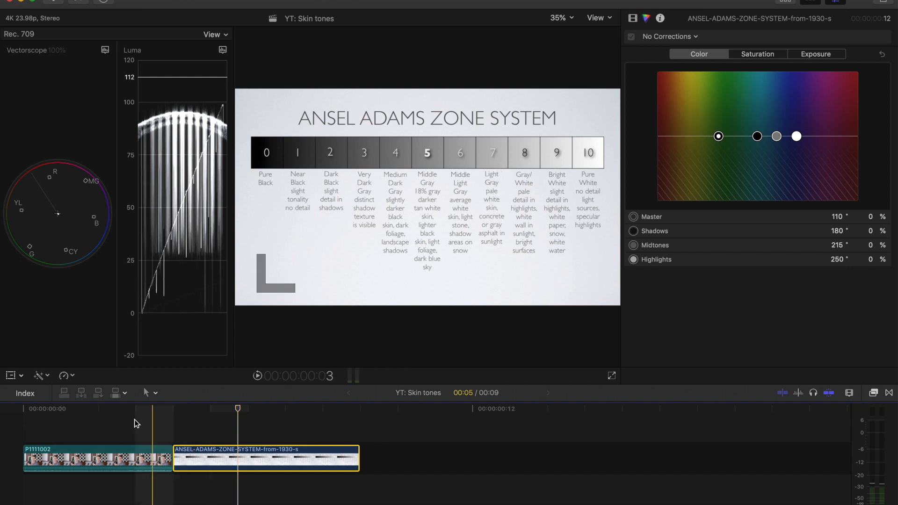
{"action": "left_click", "coordinate": [97, 458]}
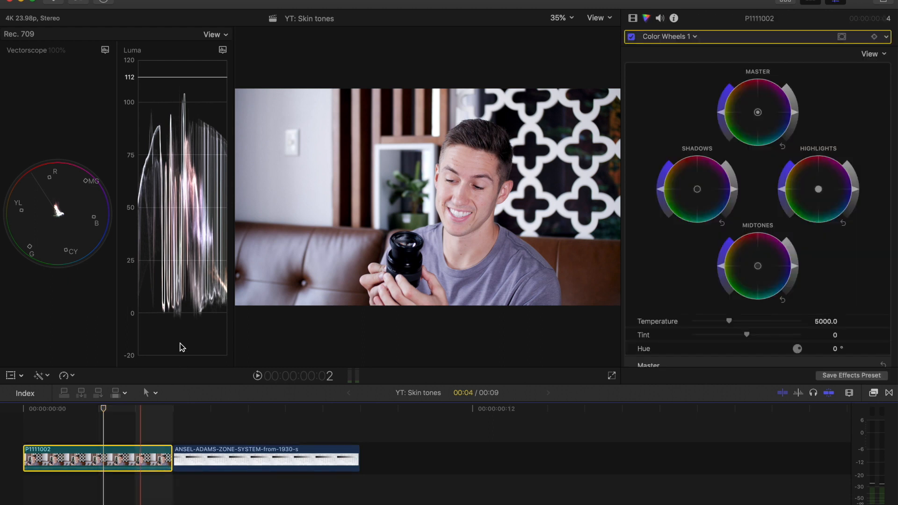
{"action": "mouse_move", "coordinate": [177, 343]}
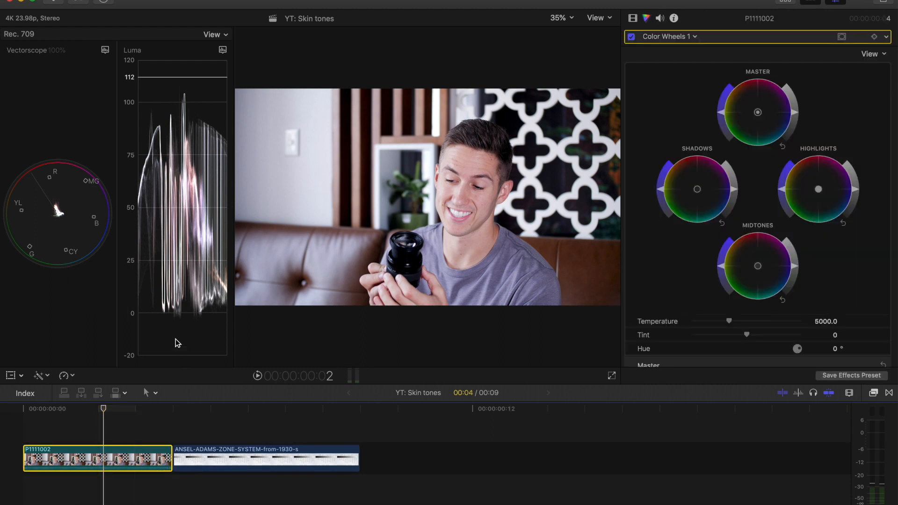
{"action": "mouse_move", "coordinate": [785, 269]}
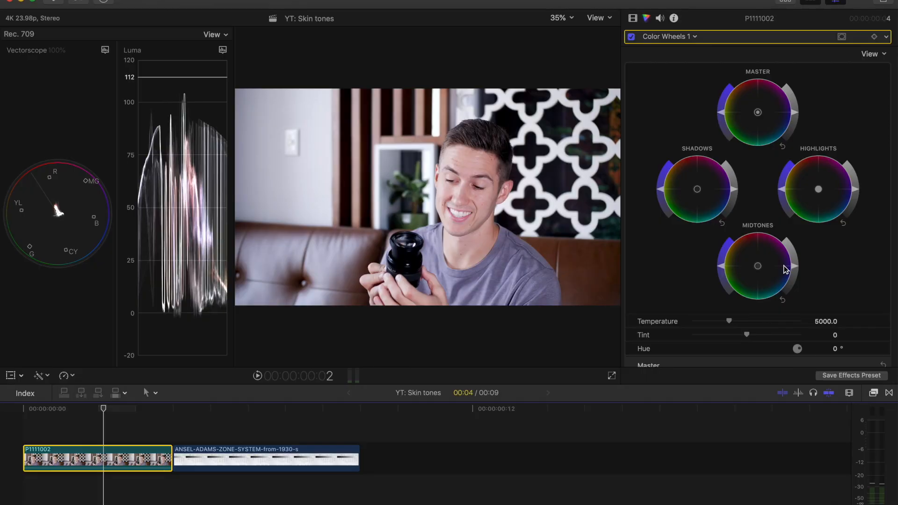
Reveal the viewer's Transform, Crop and Distort mode choices
{"action": "left_click", "coordinate": [11, 377]}
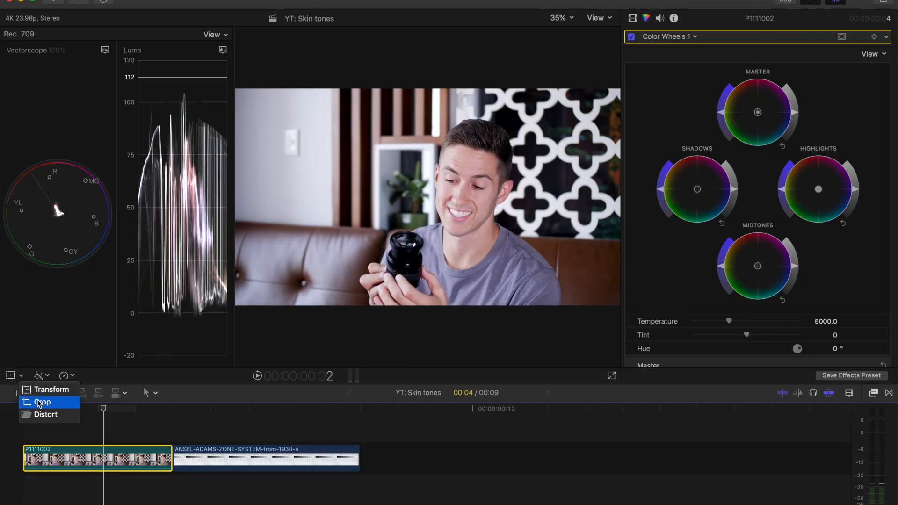
Switch the viewer to Crop mode to isolate a strip of the face
{"action": "left_click", "coordinate": [42, 401]}
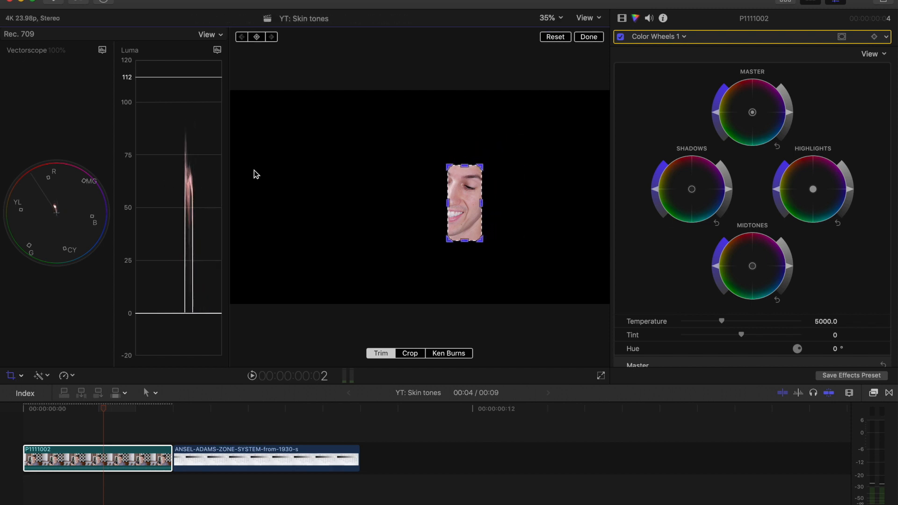
{"action": "mouse_move", "coordinate": [793, 271]}
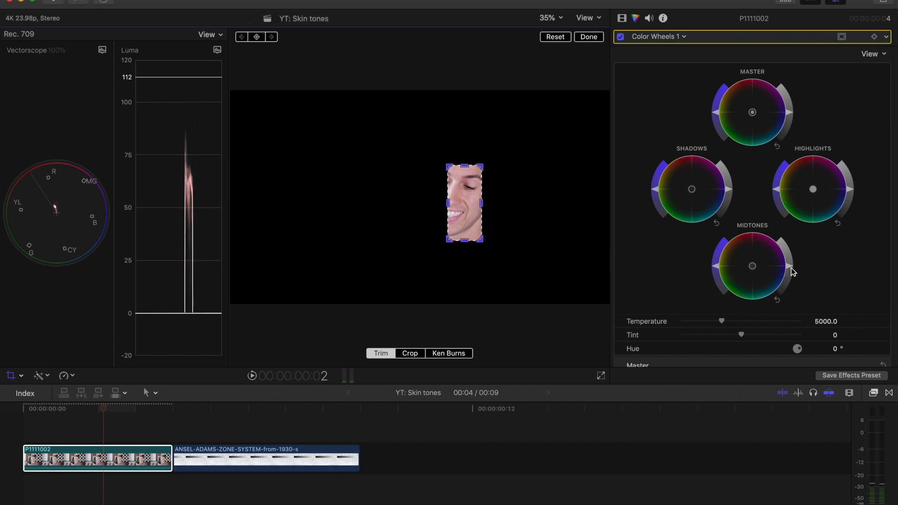
{"action": "mouse_move", "coordinate": [791, 284]}
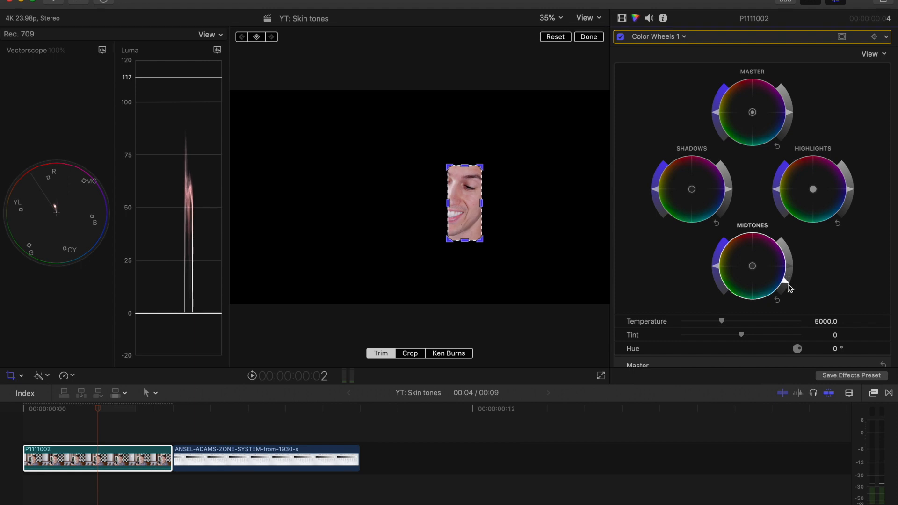
{"action": "mouse_move", "coordinate": [183, 197]}
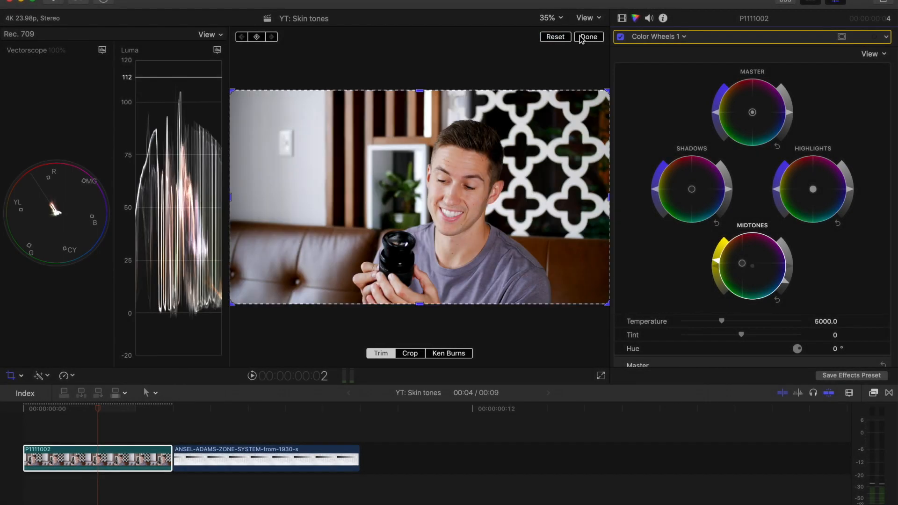
Finish the crop with Done, restoring the full uncropped frame
{"action": "left_click", "coordinate": [588, 36]}
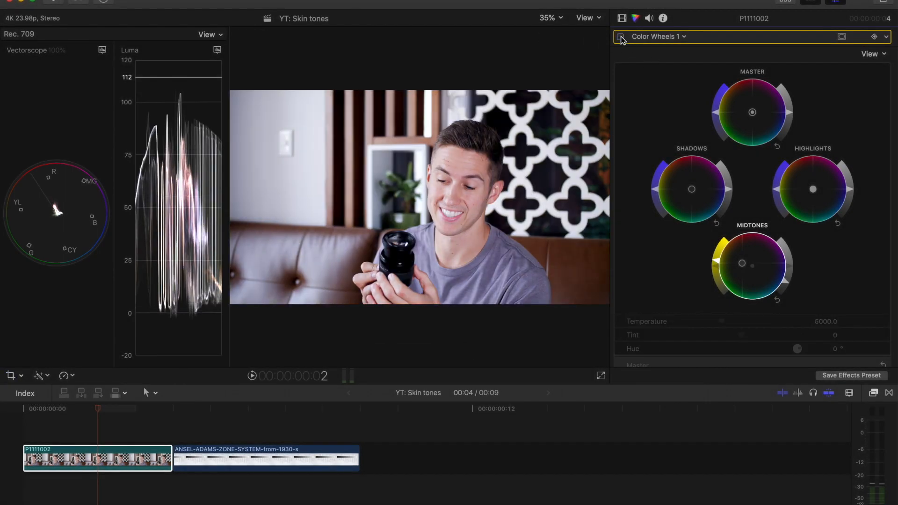